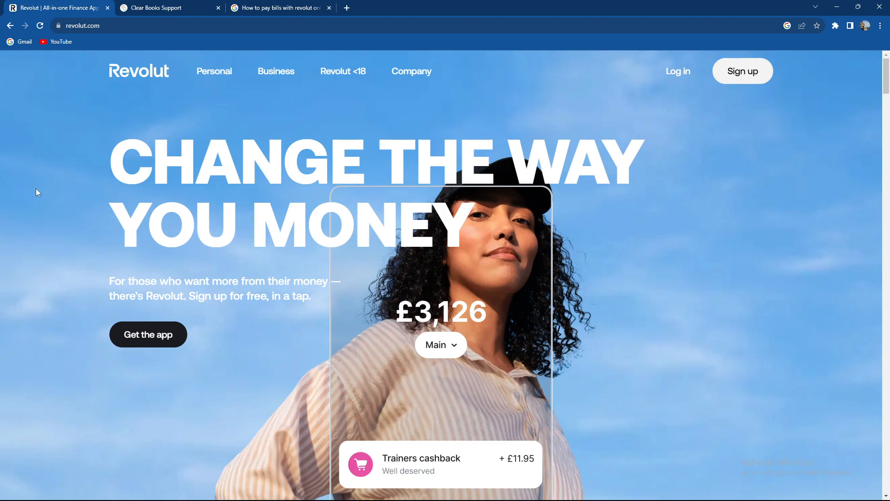
{"action": "mouse_move", "coordinate": [27, 231]}
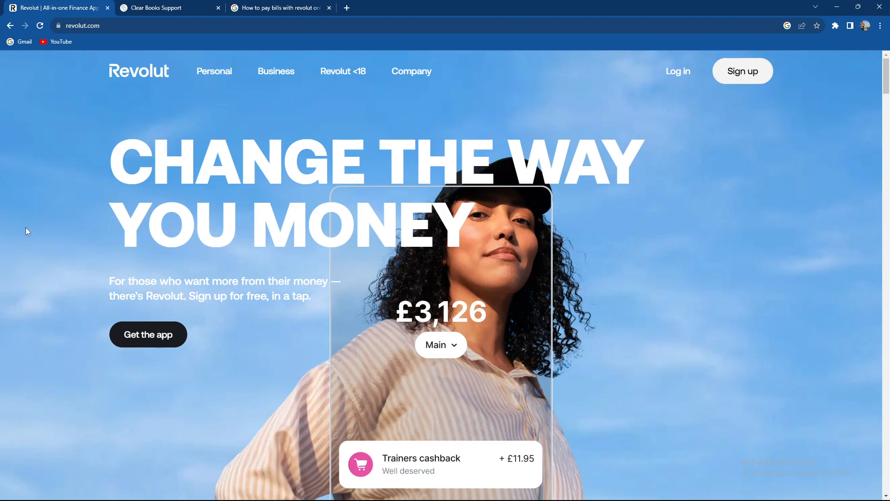
{"action": "mouse_move", "coordinate": [85, 170]}
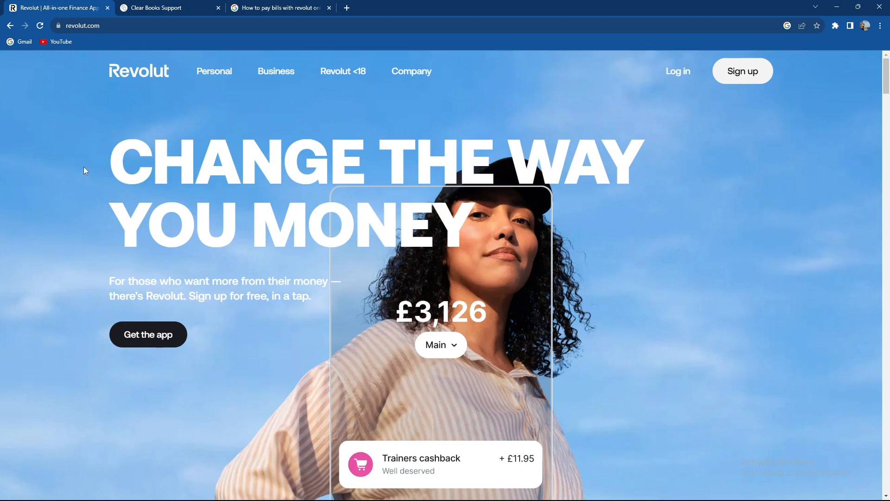
{"action": "mouse_move", "coordinate": [64, 147]}
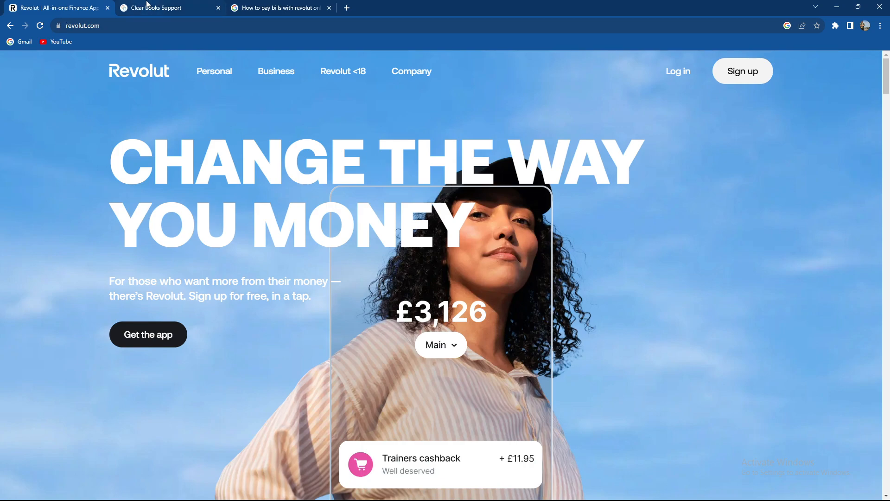
Step: Read the Clear Books Revolut integration guide from the Introduction down to section 3.1.2
{"action": "left_click", "coordinate": [165, 7]}
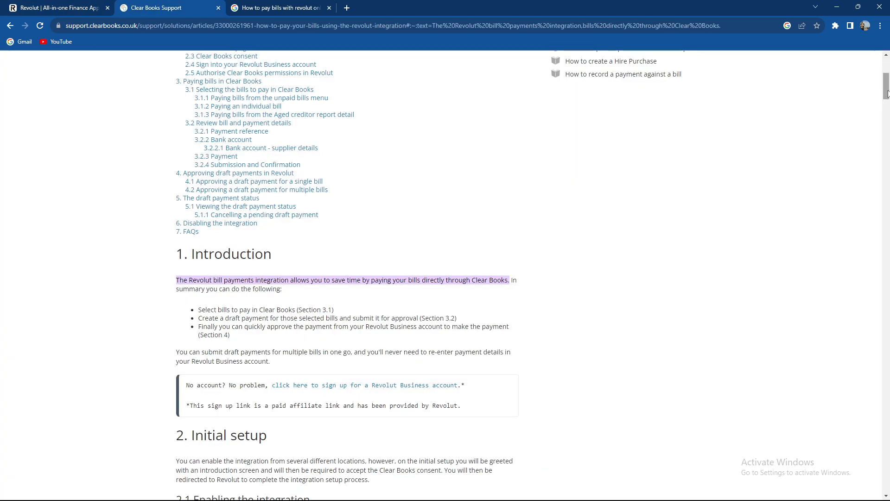
{"action": "scroll", "scroll_direction": "down", "scroll_amount": 3}
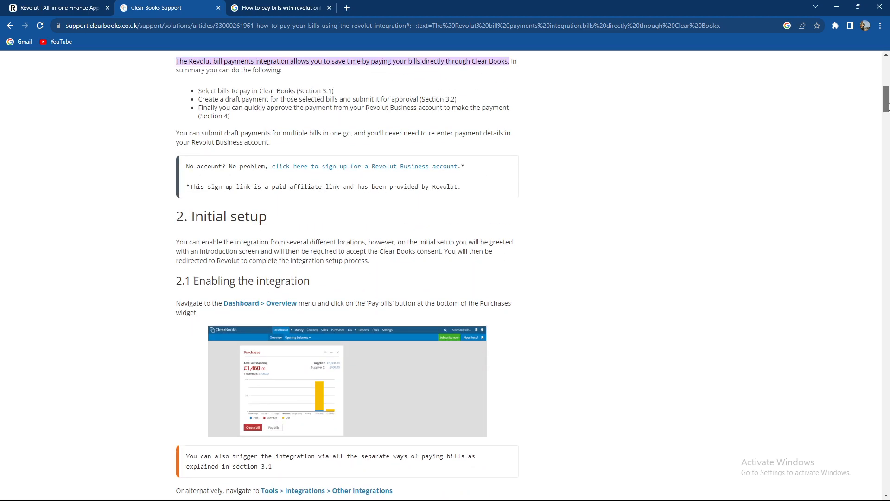
{"action": "scroll", "scroll_direction": "down", "scroll_amount": 3}
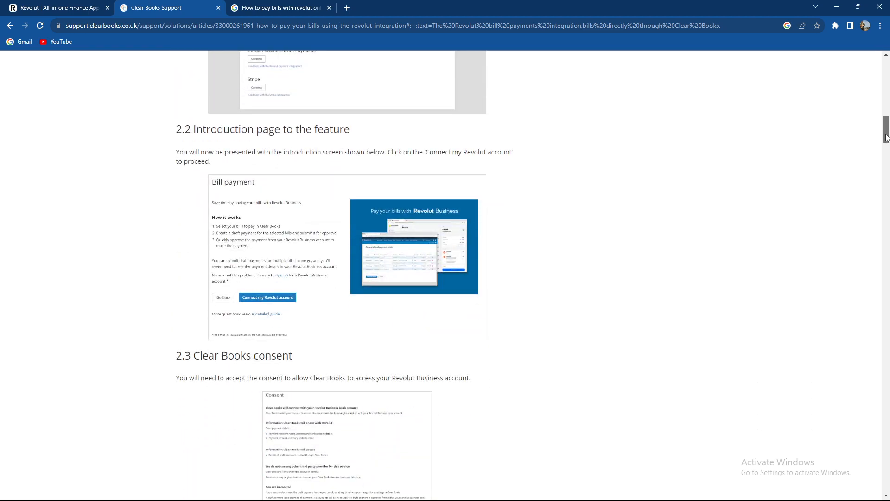
{"action": "scroll", "scroll_direction": "down", "scroll_amount": 3}
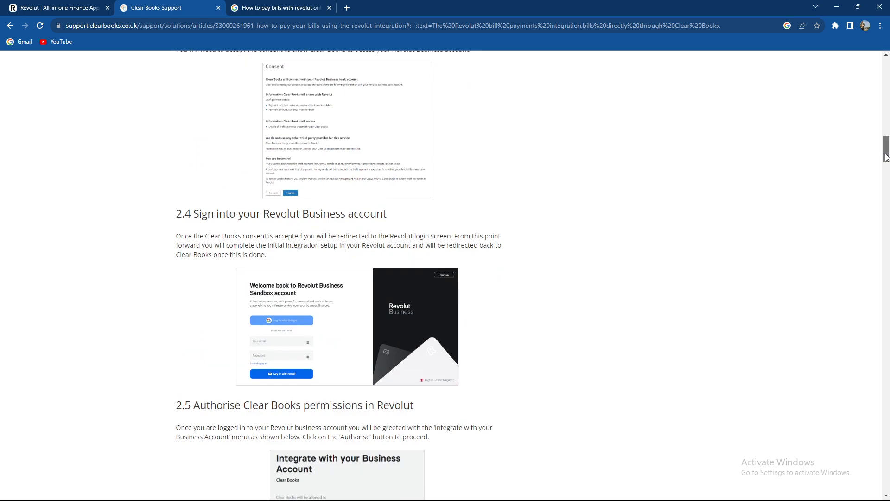
{"action": "scroll", "scroll_direction": "down", "scroll_amount": 3}
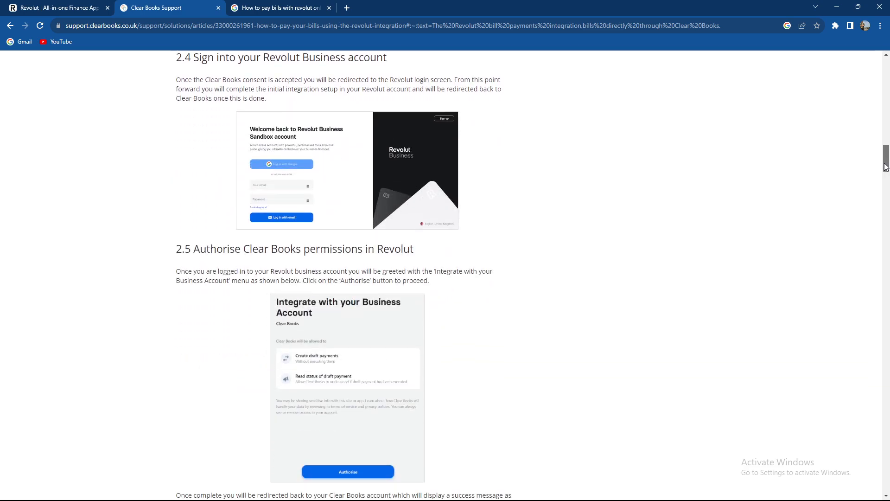
{"action": "scroll", "scroll_direction": "down", "scroll_amount": 3}
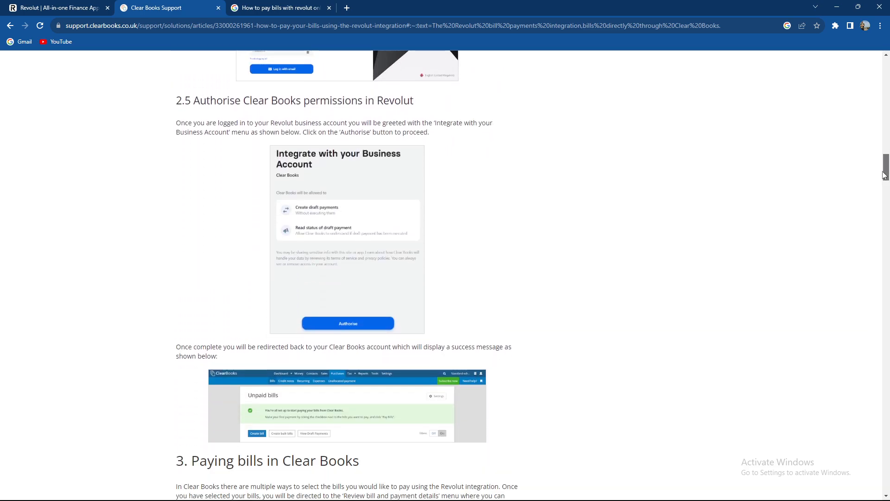
{"action": "scroll", "scroll_direction": "down", "scroll_amount": 3}
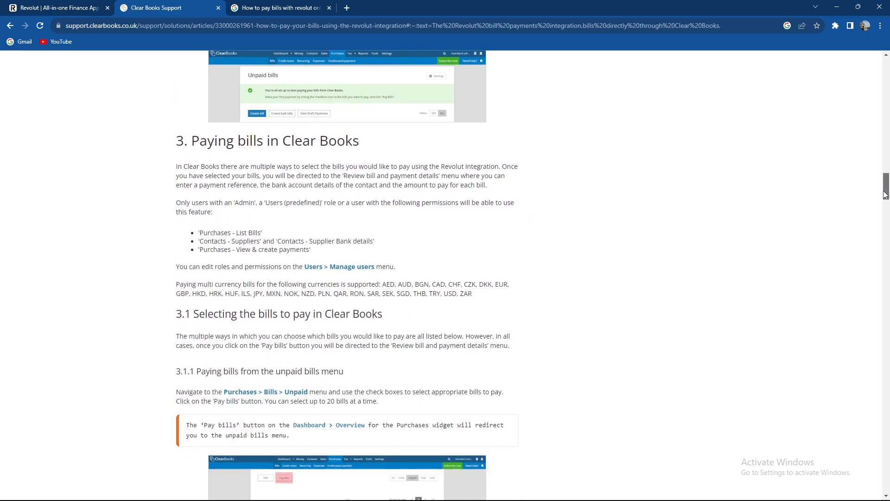
{"action": "scroll", "scroll_direction": "down", "scroll_amount": 3}
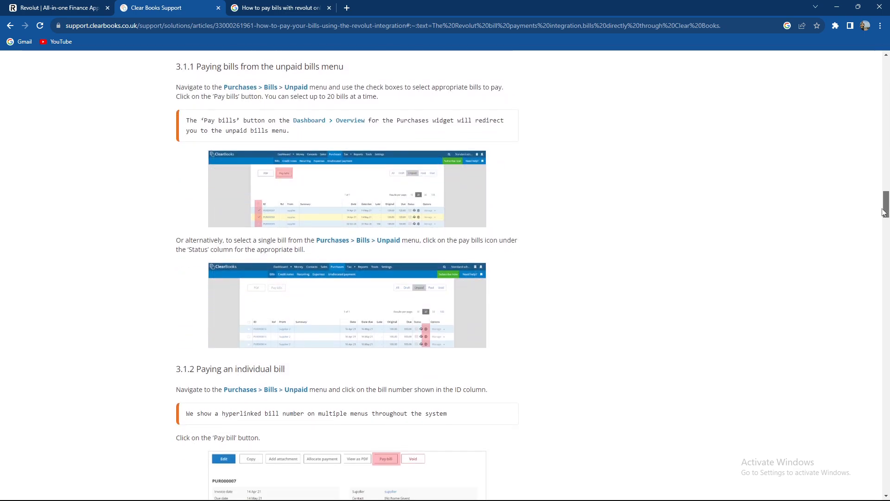
{"action": "scroll", "scroll_direction": "down", "scroll_amount": 3}
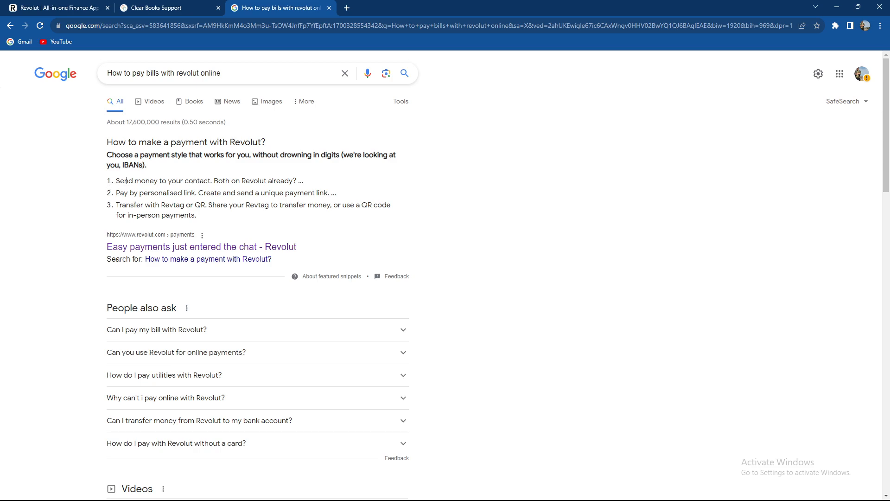
{"action": "mouse_move", "coordinate": [158, 359]}
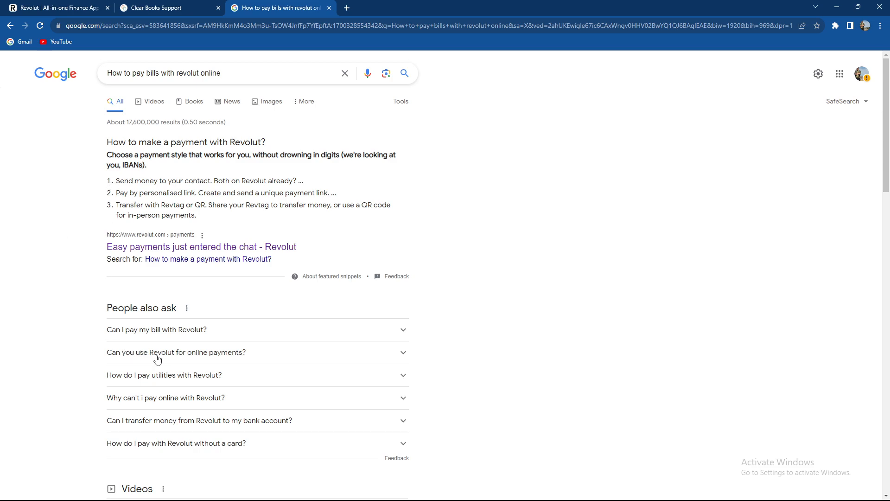
Step: Expand Google's 'Revolut for online payments' question and read its answer, then return to the Clear Books guide
{"action": "left_click", "coordinate": [176, 352]}
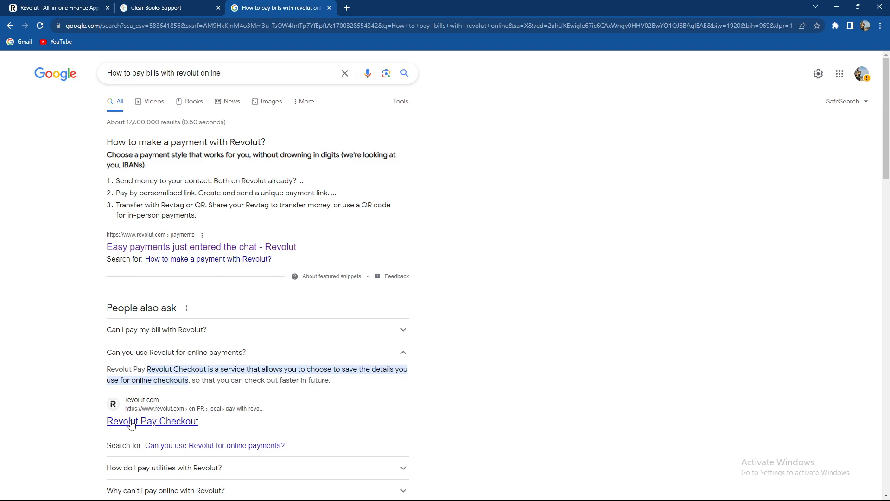
{"action": "left_click", "coordinate": [152, 421]}
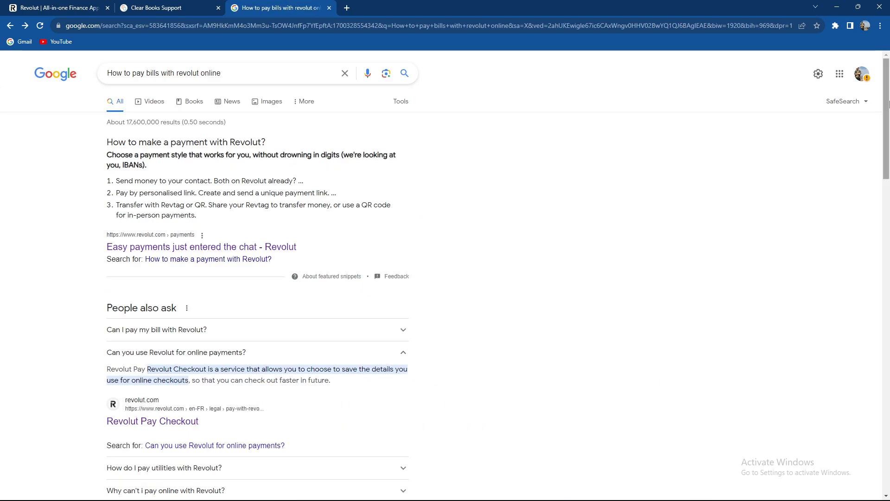
{"action": "scroll", "scroll_direction": "down", "scroll_amount": 3}
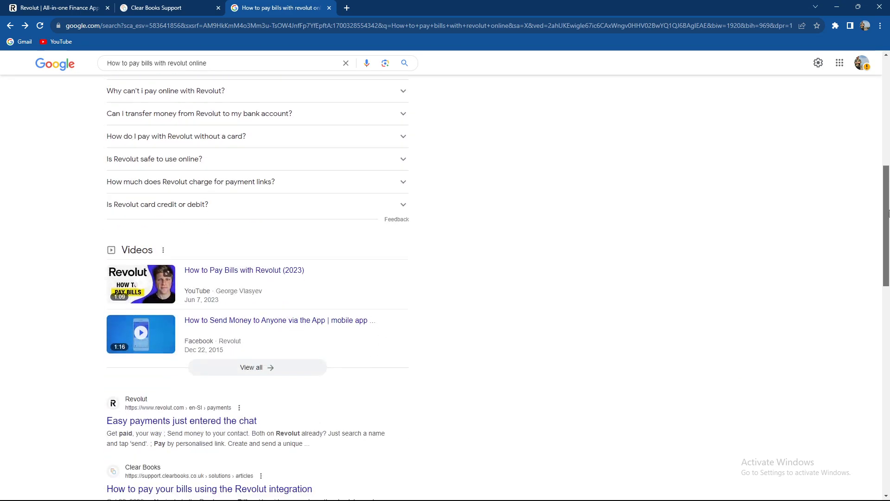
{"action": "scroll", "scroll_direction": "down", "scroll_amount": 3}
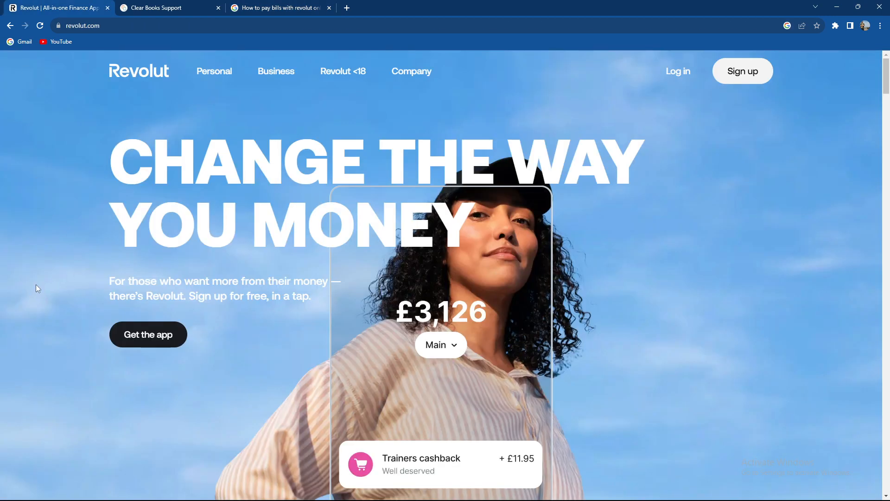
{"action": "mouse_move", "coordinate": [61, 235]}
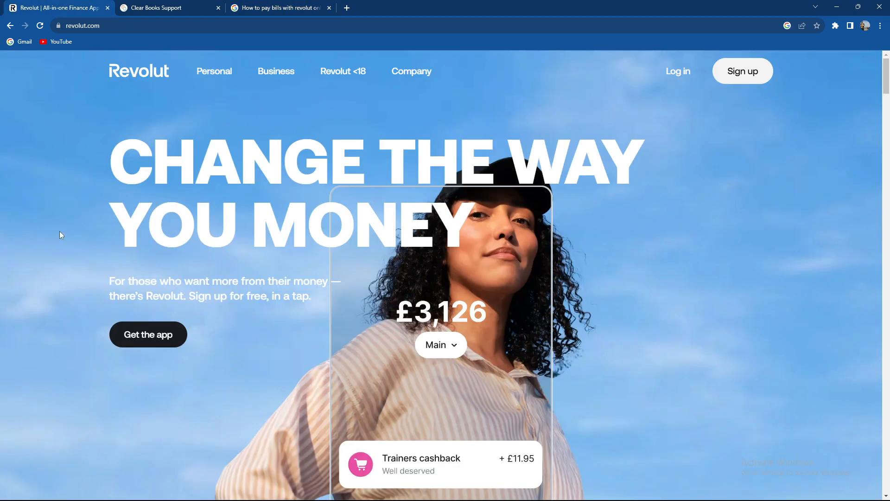
{"action": "left_click", "coordinate": [165, 7]}
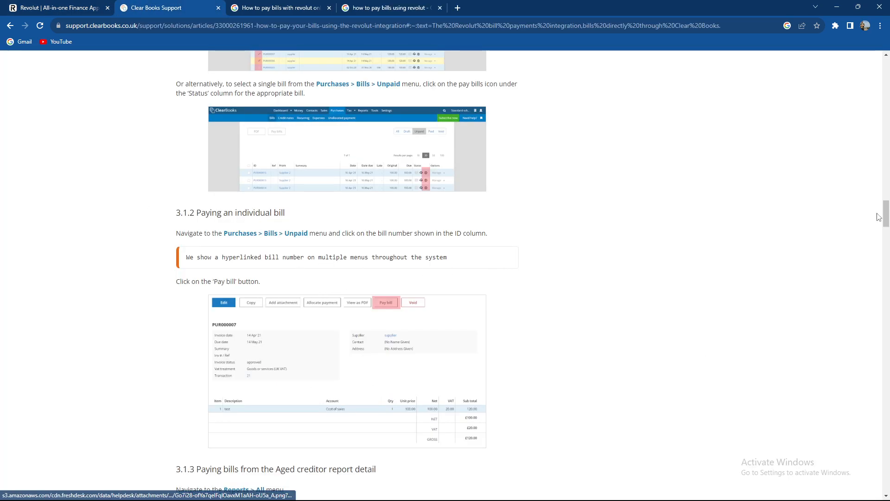
Step: Review the guide's section 2 setup and authorisation steps for connecting Revolut
{"action": "scroll", "scroll_direction": "down", "scroll_amount": 3}
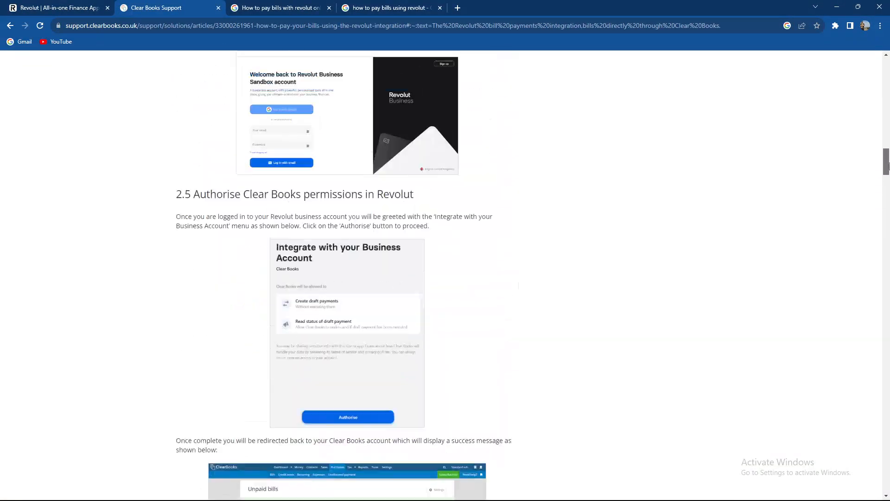
{"action": "scroll", "scroll_direction": "up", "scroll_amount": 3}
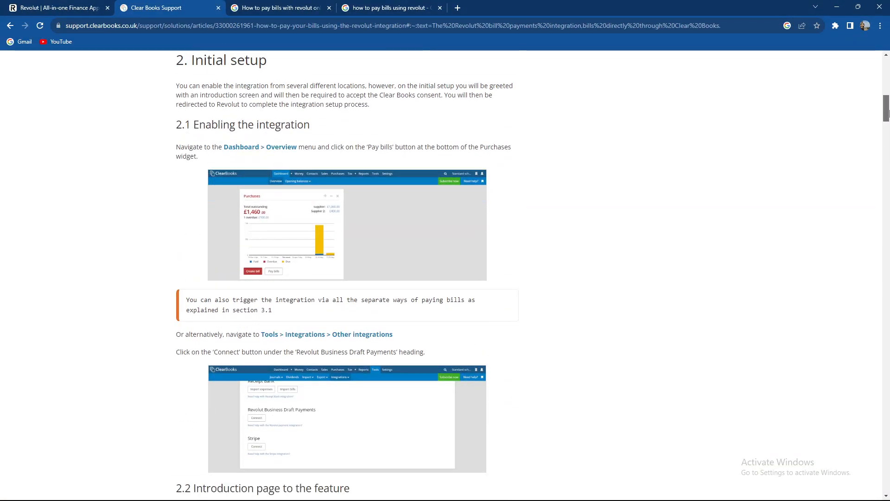
{"action": "scroll", "scroll_direction": "up", "scroll_amount": 3}
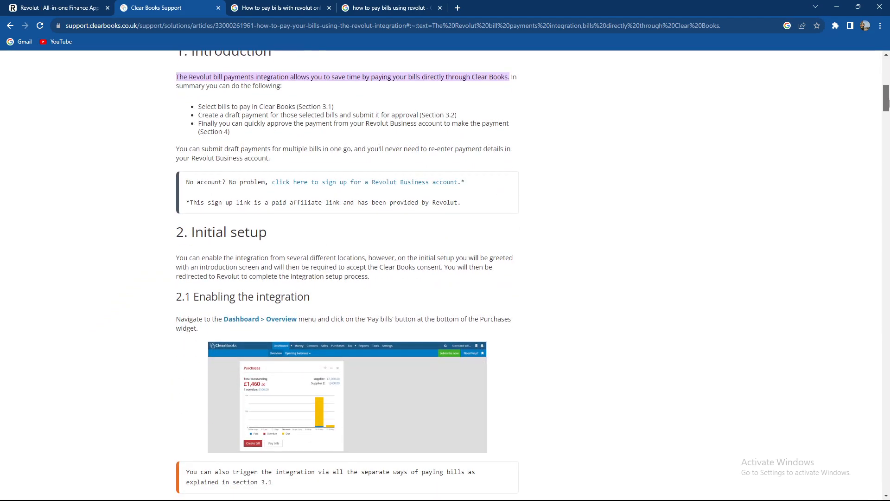
{"action": "scroll", "scroll_direction": "down", "scroll_amount": 3}
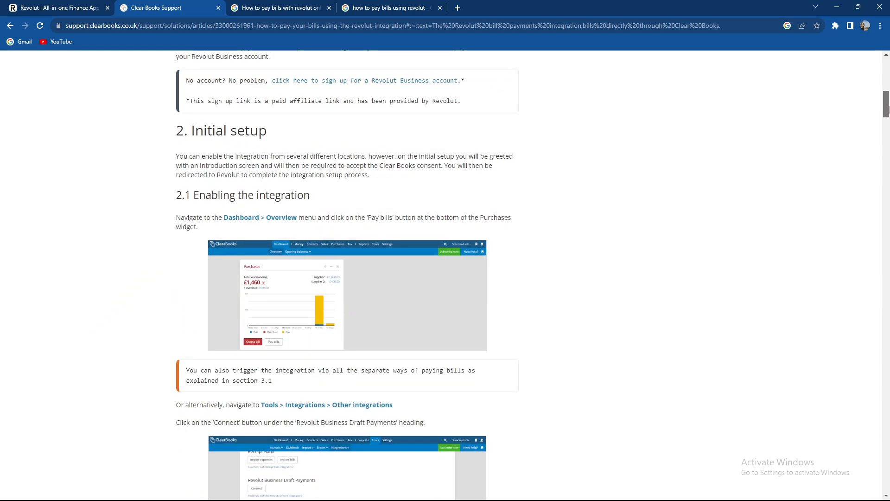
{"action": "scroll", "scroll_direction": "down", "scroll_amount": 3}
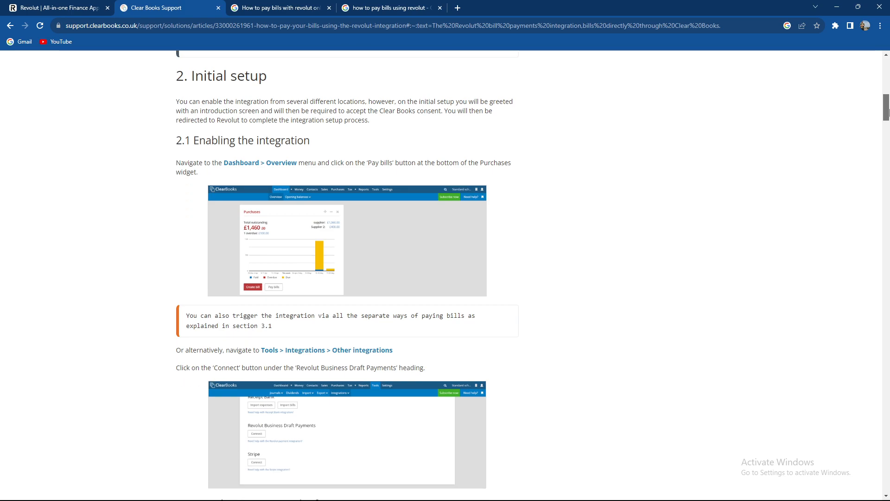
{"action": "scroll", "scroll_direction": "down", "scroll_amount": 3}
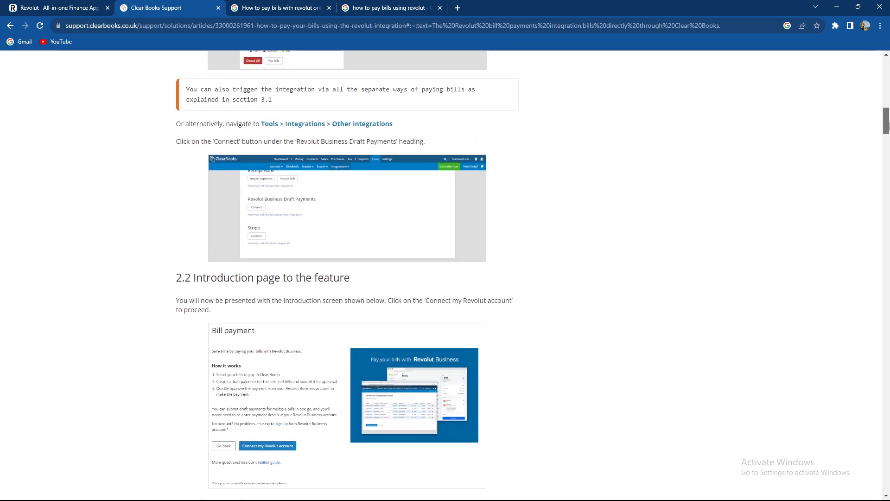
{"action": "scroll", "scroll_direction": "down", "scroll_amount": 3}
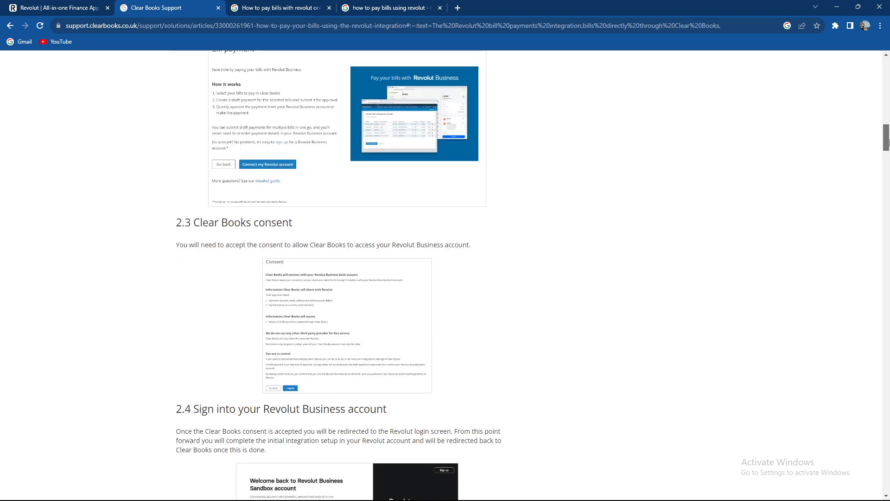
{"action": "scroll", "scroll_direction": "down", "scroll_amount": 3}
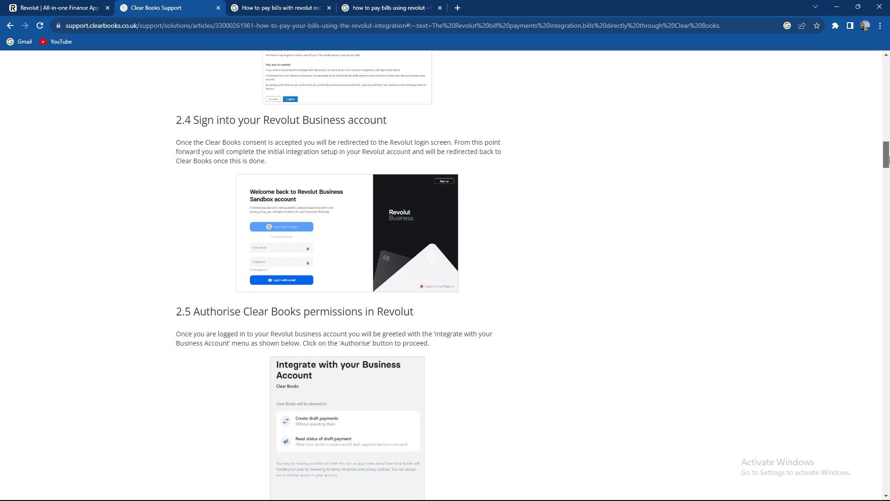
Step: Read the bill-paying and bill-review sections through 3.2, then return to the Revolut homepage
{"action": "scroll", "scroll_direction": "down", "scroll_amount": 3}
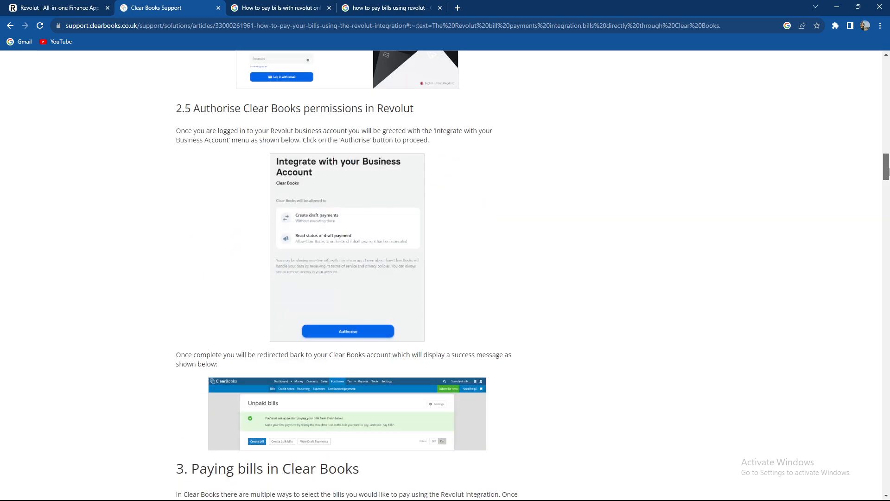
{"action": "scroll", "scroll_direction": "down", "scroll_amount": 3}
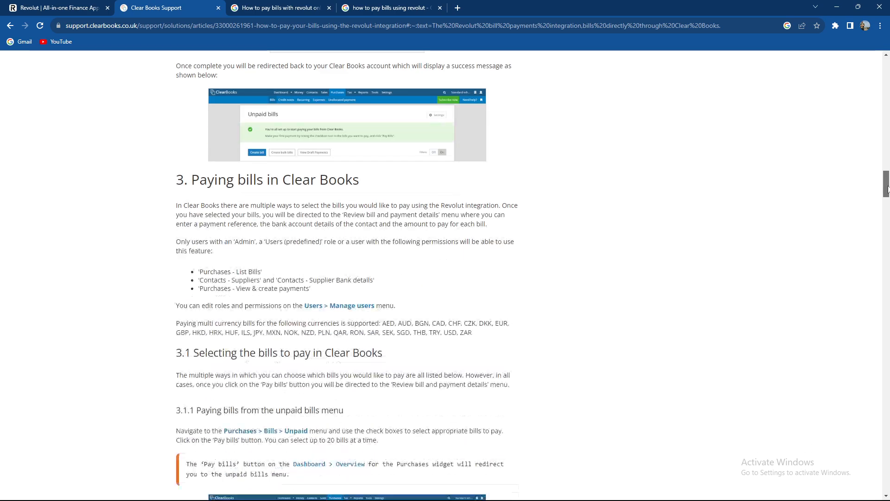
{"action": "scroll", "scroll_direction": "down", "scroll_amount": 3}
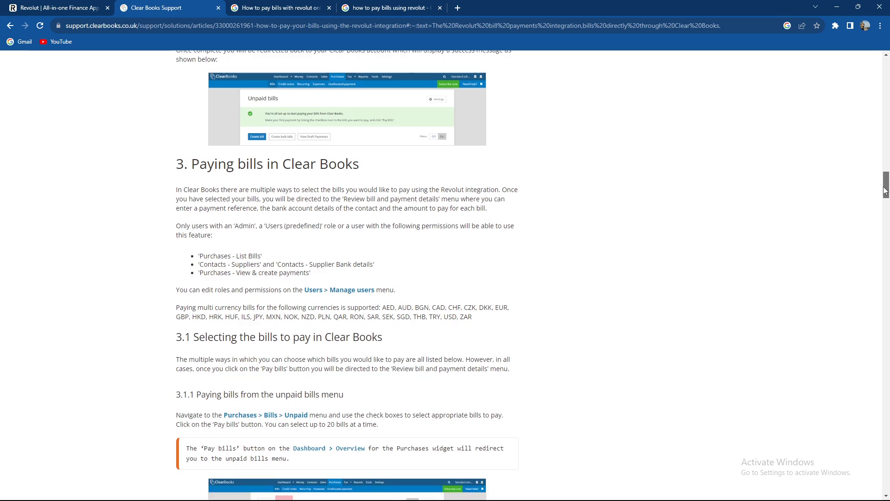
{"action": "scroll", "scroll_direction": "down", "scroll_amount": 3}
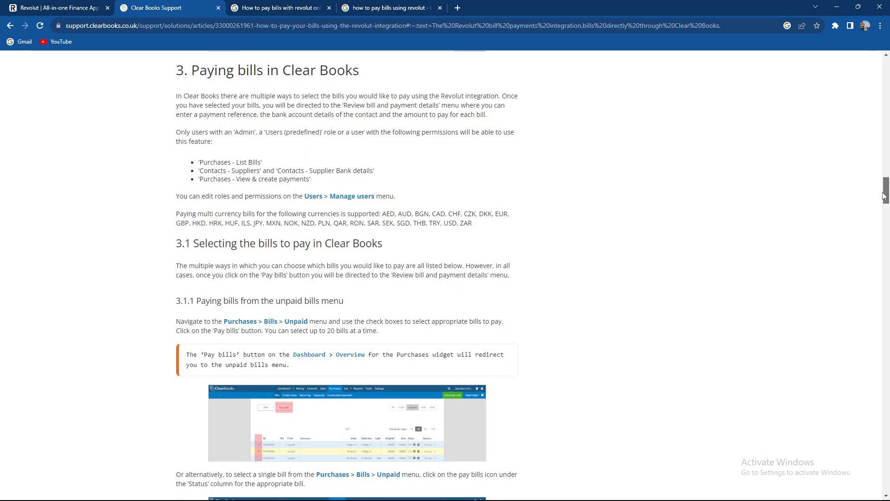
{"action": "scroll", "scroll_direction": "down", "scroll_amount": 3}
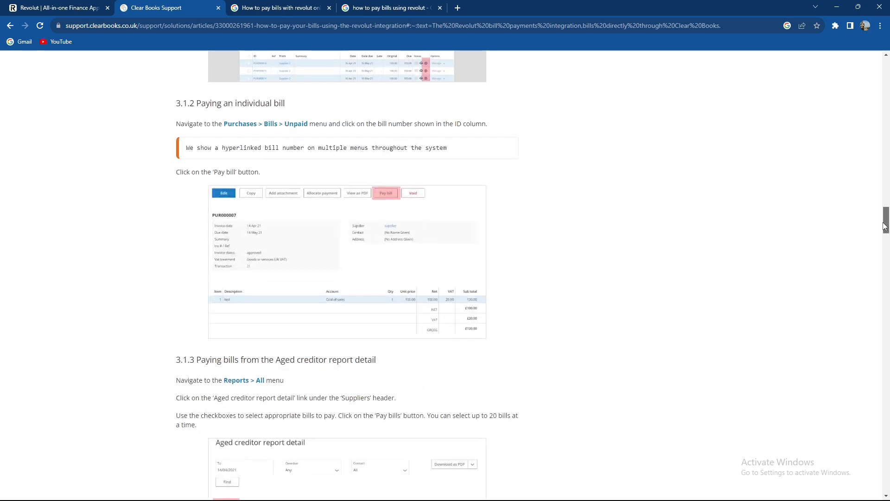
{"action": "scroll", "scroll_direction": "down", "scroll_amount": 3}
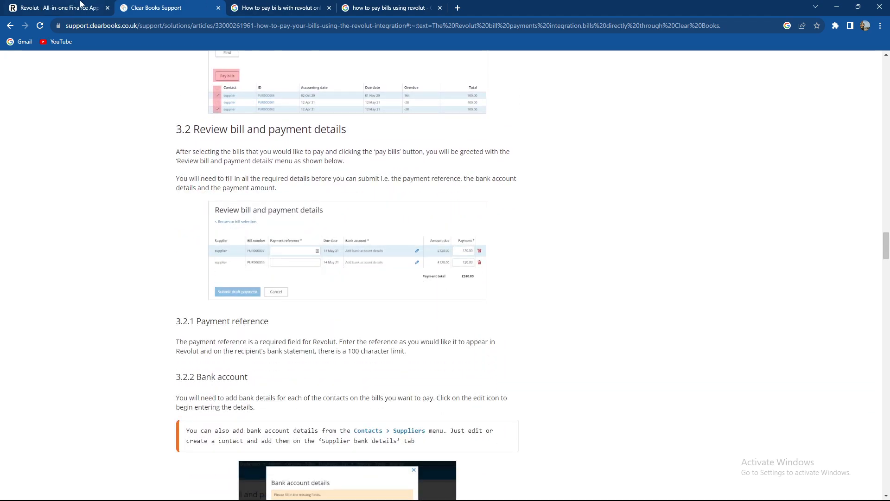
{"action": "left_click", "coordinate": [56, 7]}
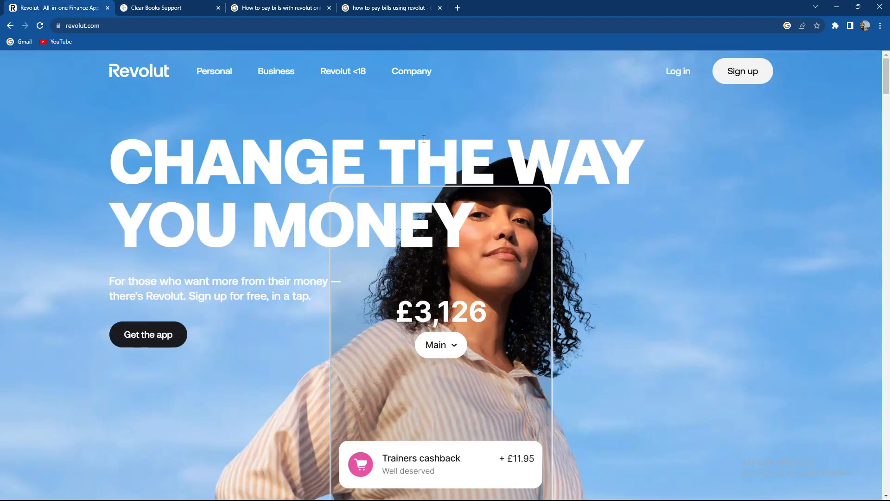